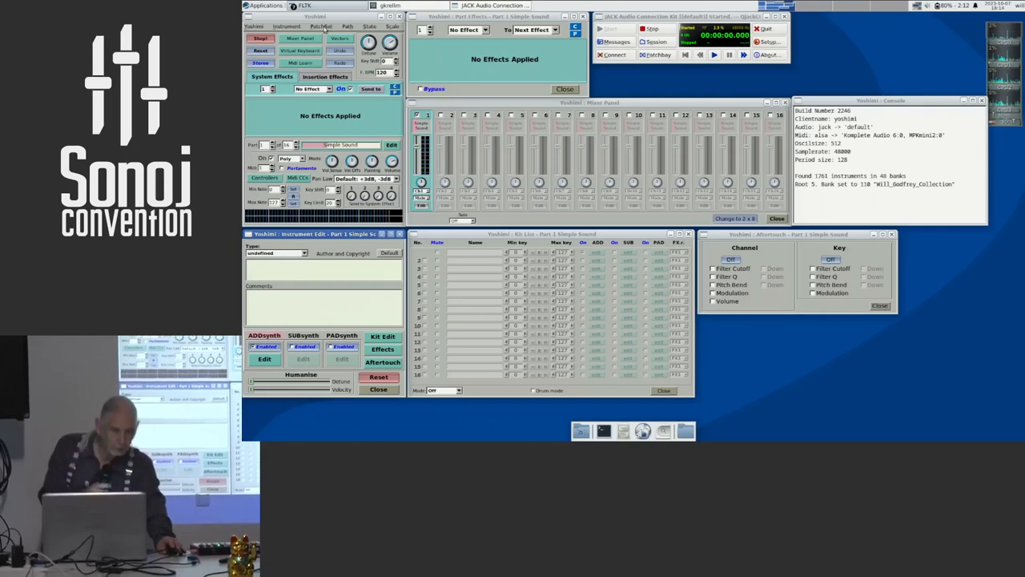
Load the Some_Pad.xmz patch set and open part 1's PADsynth editor
click(321, 26)
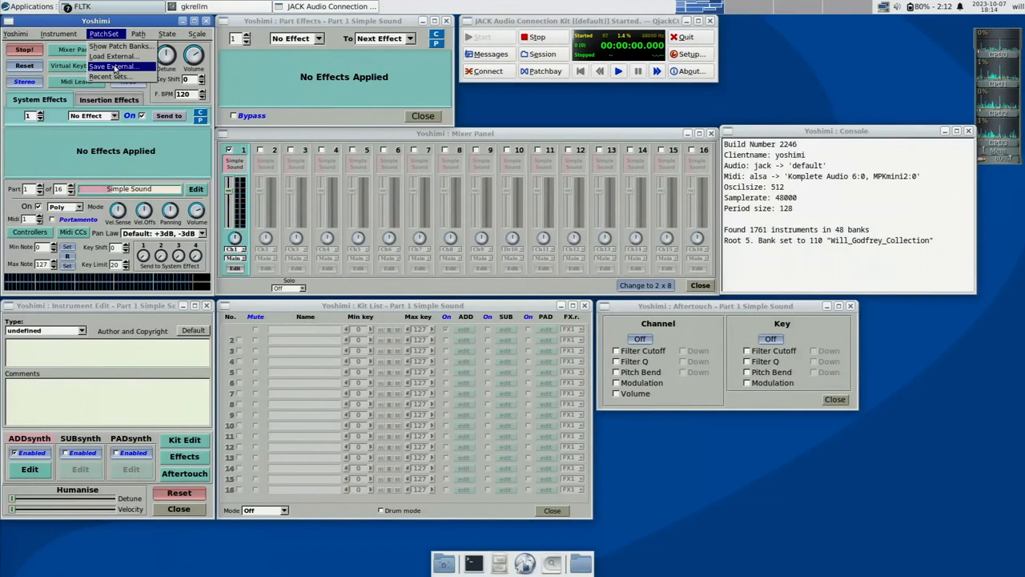
mouse_move(112, 77)
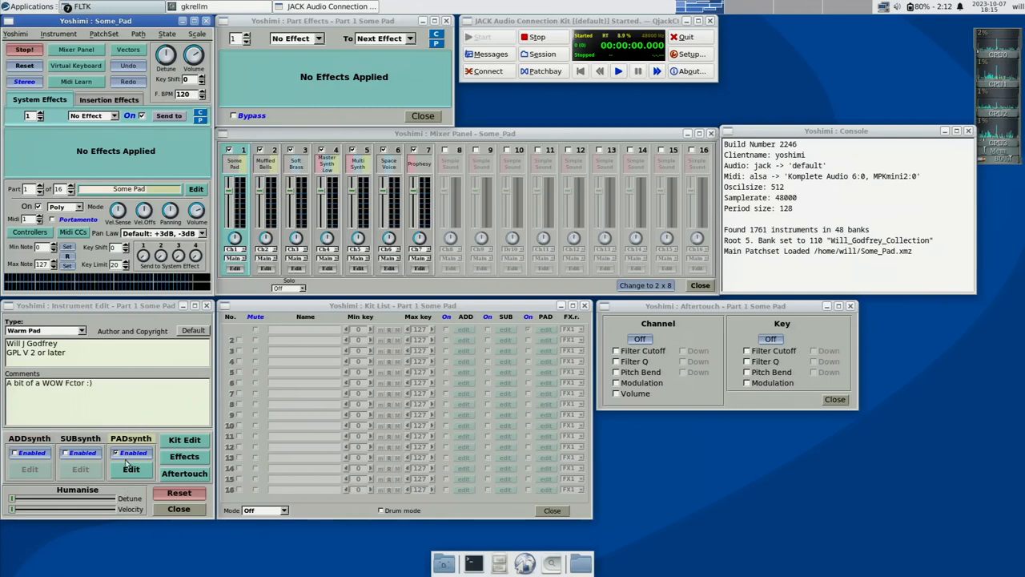
click(130, 469)
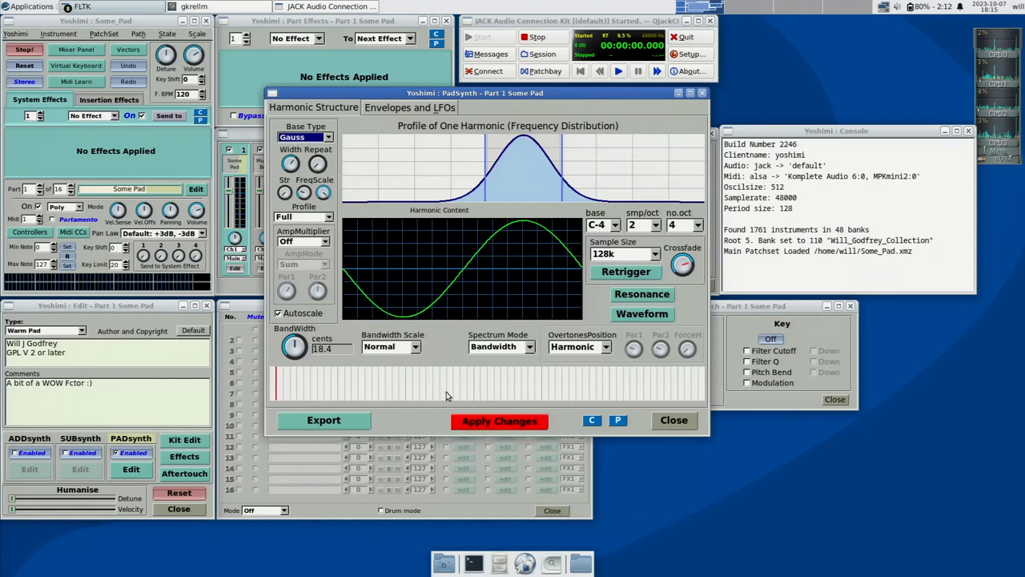
mouse_move(526, 483)
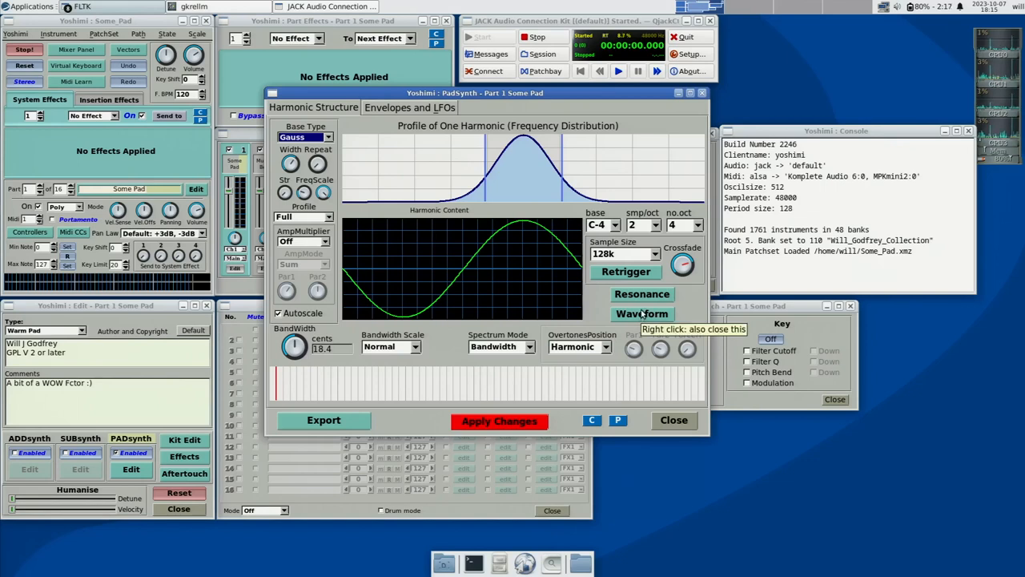
Show the PADsynth Harmonic Content editor with oscillator and base function waveforms
click(642, 314)
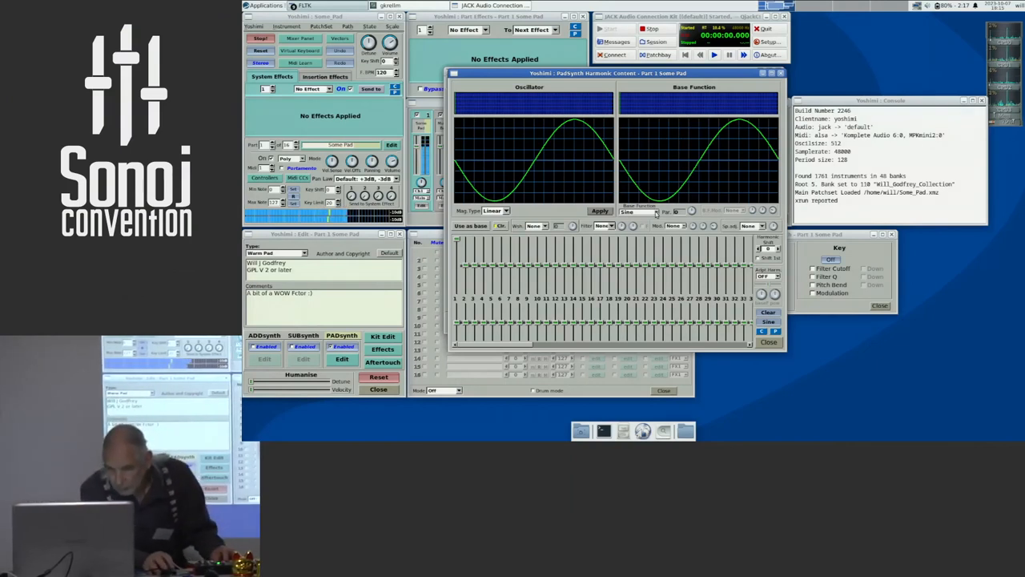
Change the PADsynth base function from Sine to Chirp
click(637, 212)
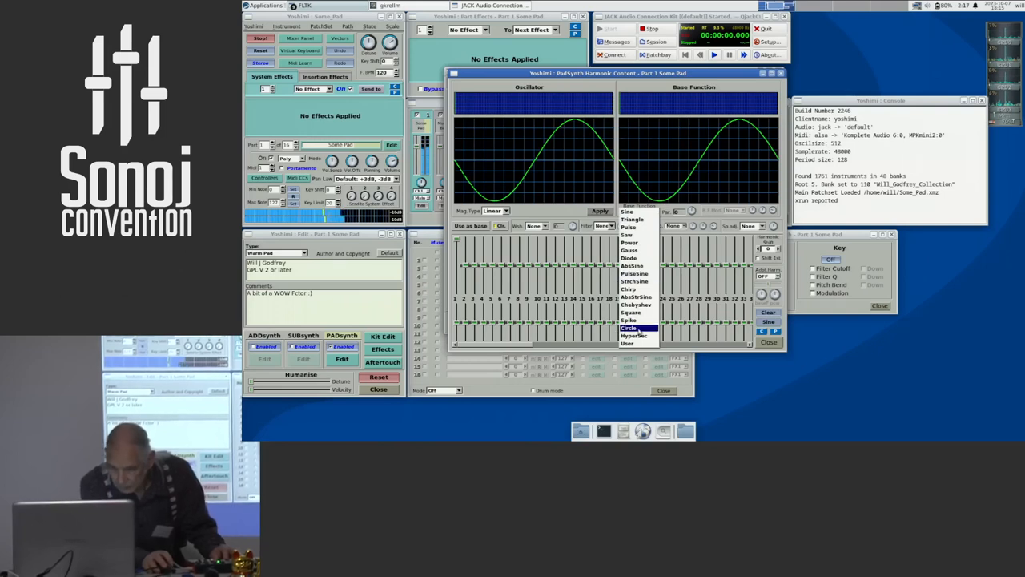
click(633, 288)
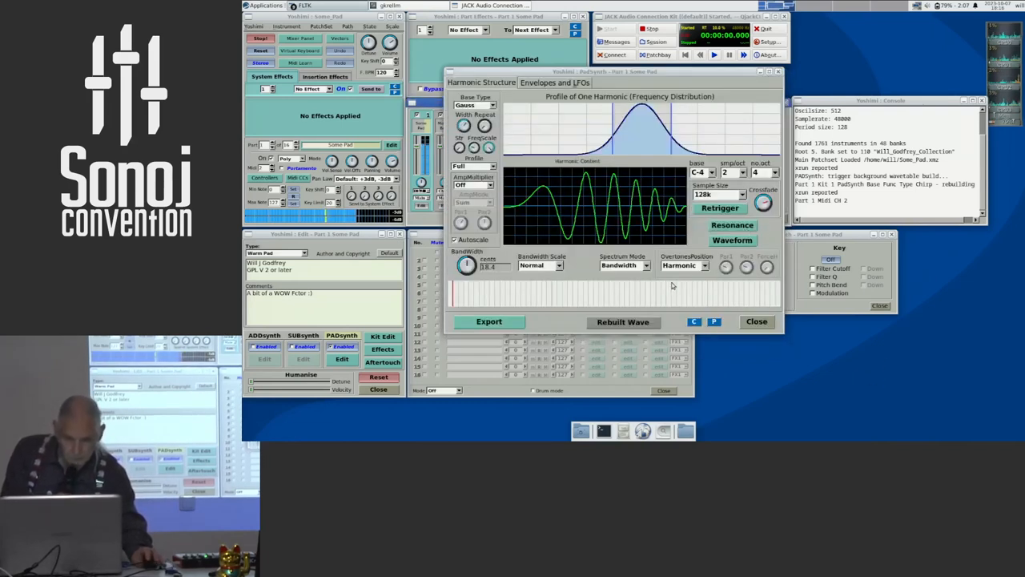
Set overtones to Power position with ForceH about 69.5%, and rebuild the wavetable
click(685, 265)
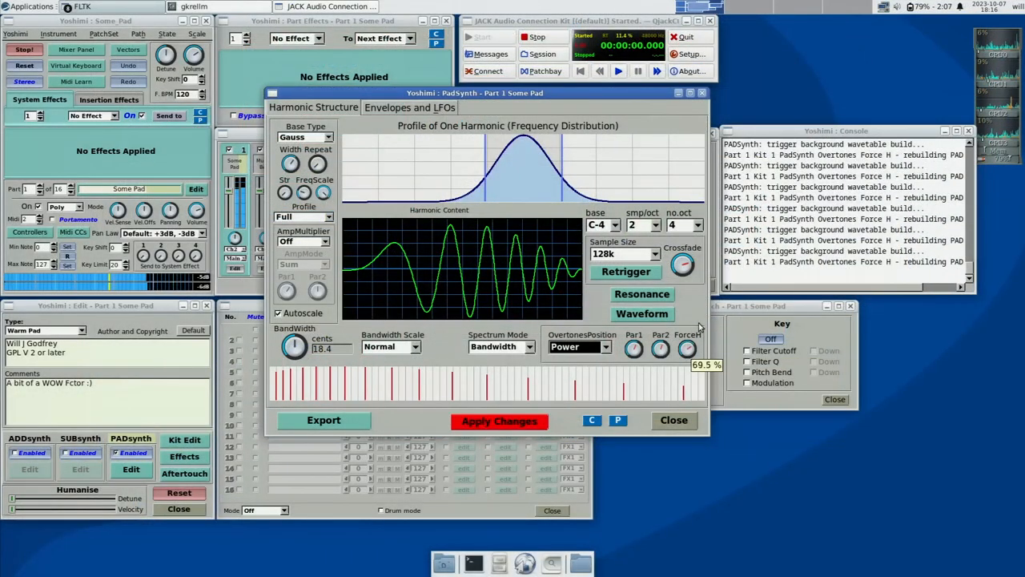
click(499, 419)
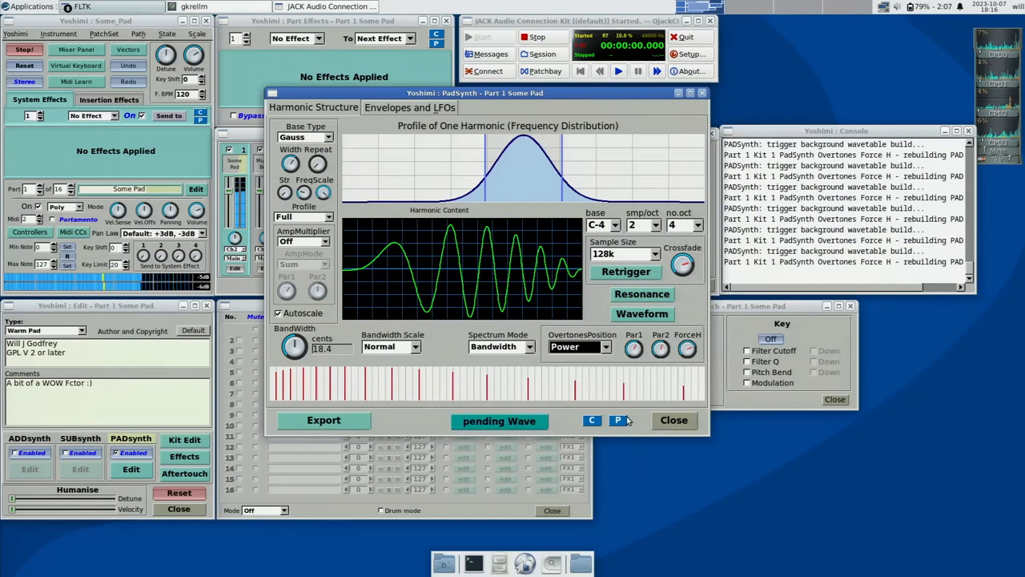
click(499, 420)
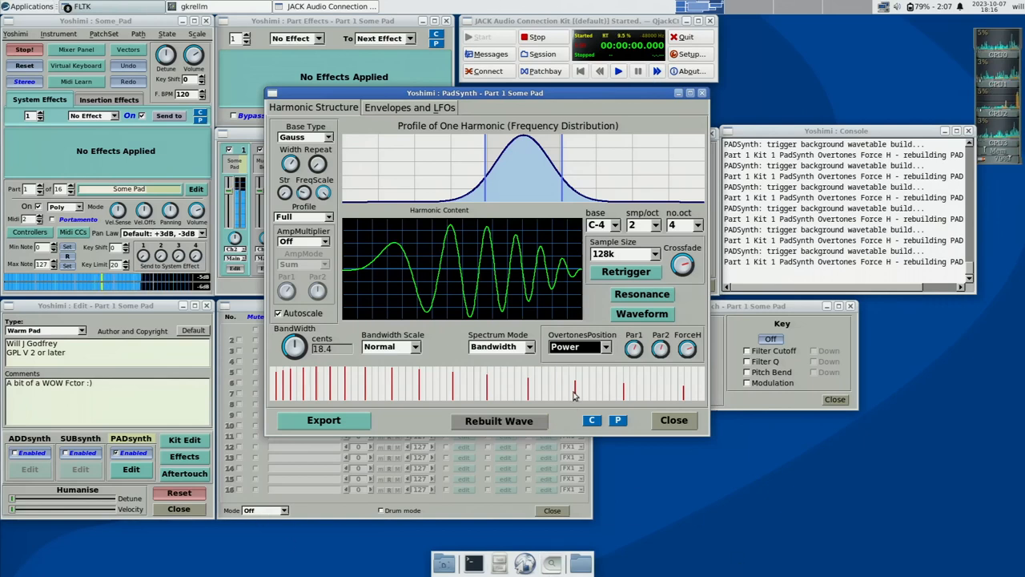
click(642, 294)
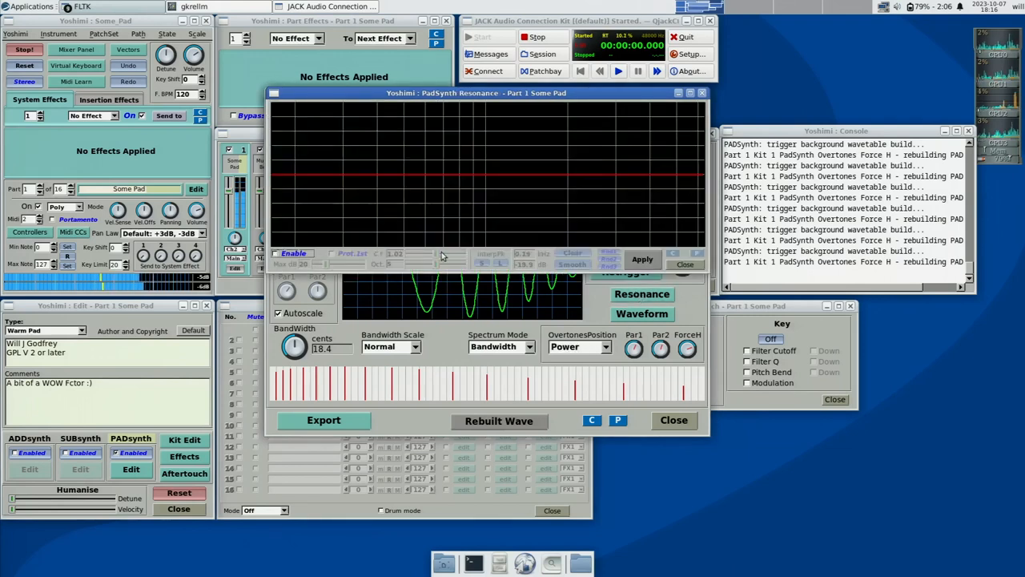
Enable the pad's resonance and generate a finely jagged random resonance curve
click(643, 258)
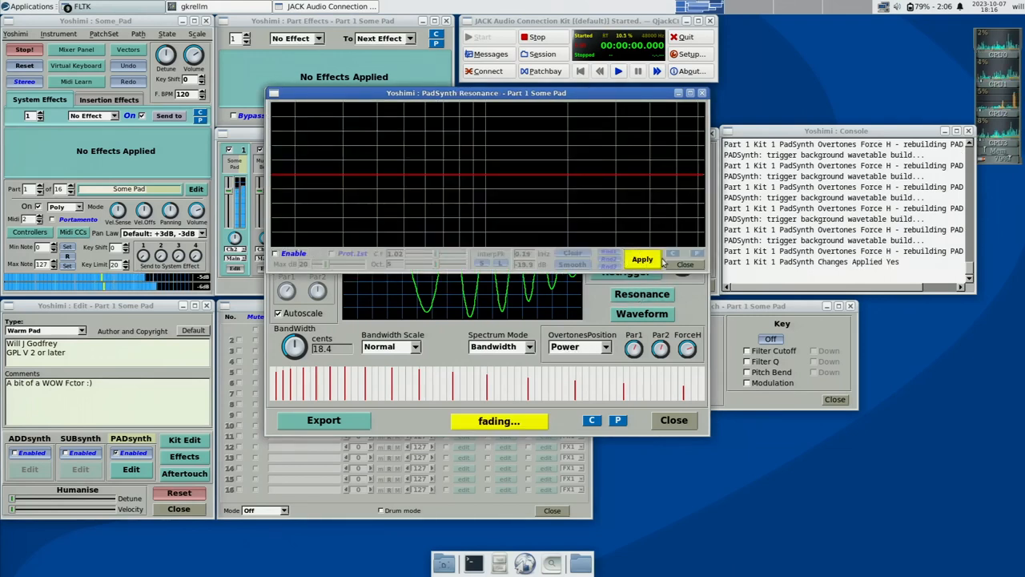
click(277, 253)
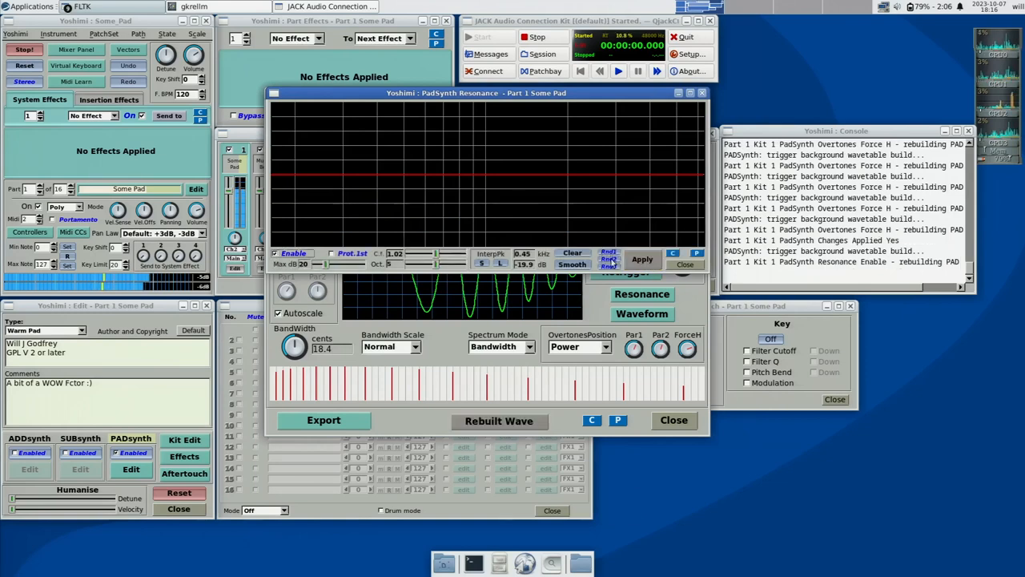
click(609, 255)
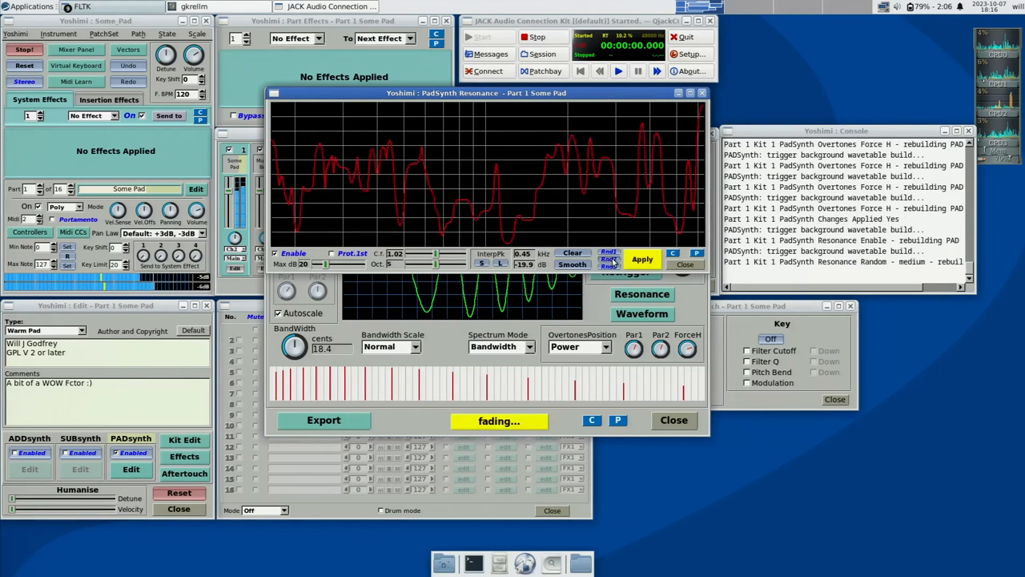
click(642, 259)
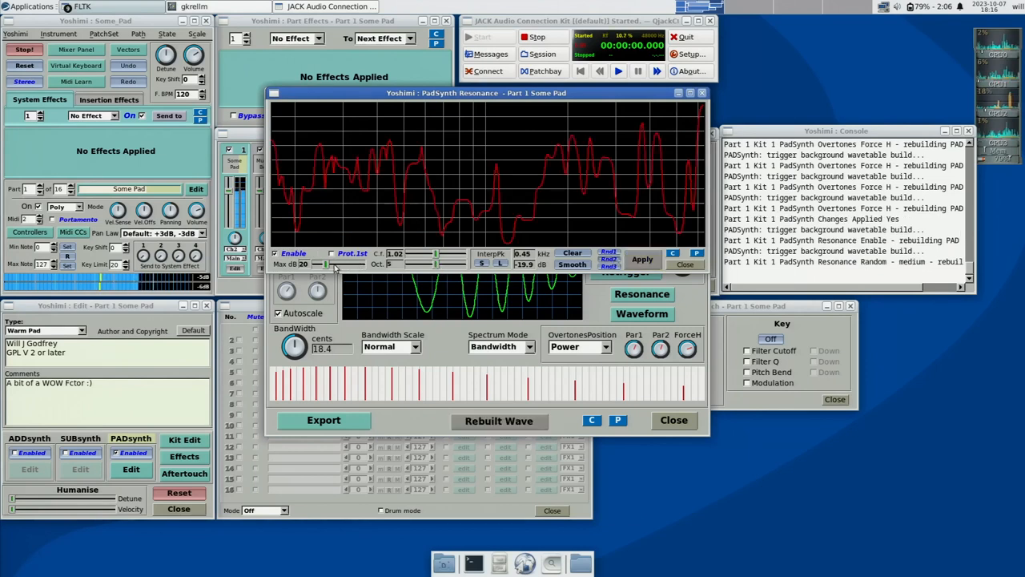
Raise the resonance maximum to 47 dB and generate a coarser random curve
drag(325, 265, 337, 265)
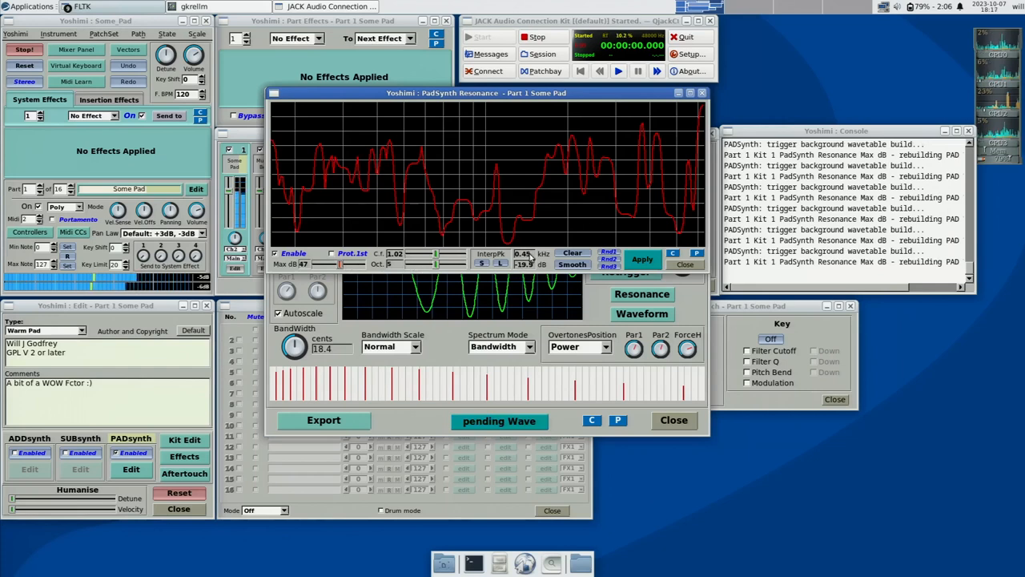
click(643, 258)
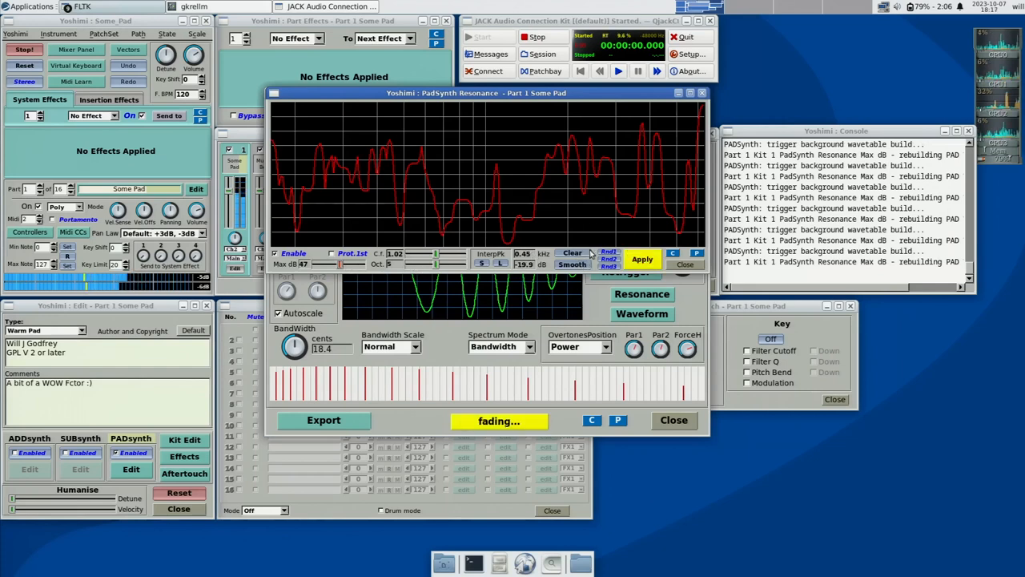
click(609, 254)
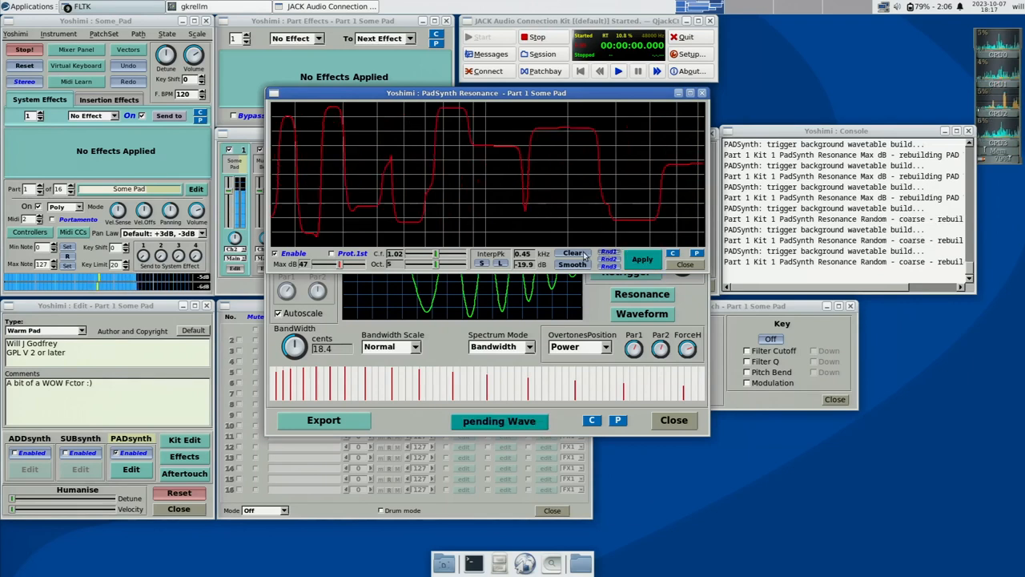
click(642, 259)
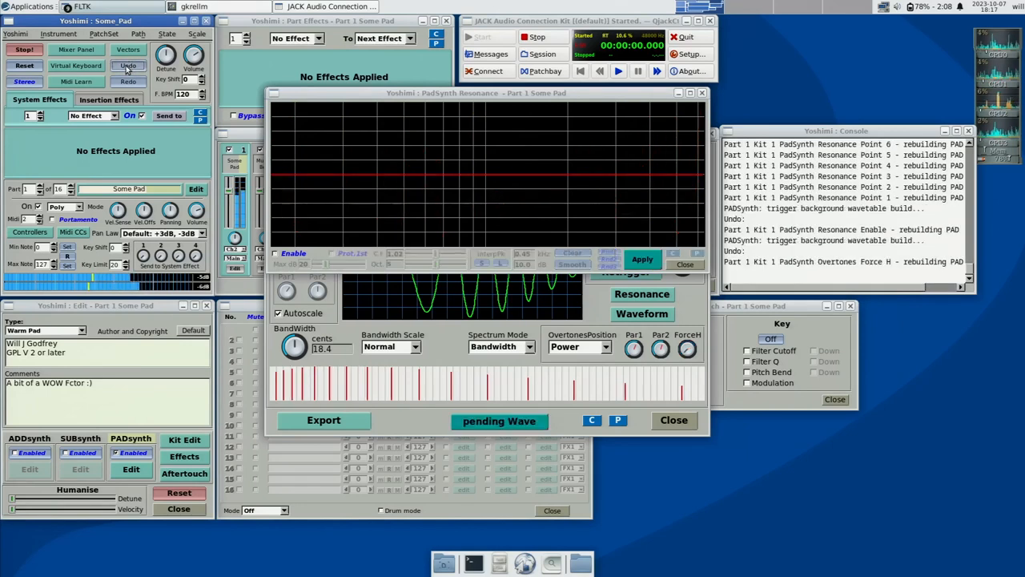
Undo all PADsynth edits back to Sine and Harmonic overtones, closing the resonance window
click(642, 258)
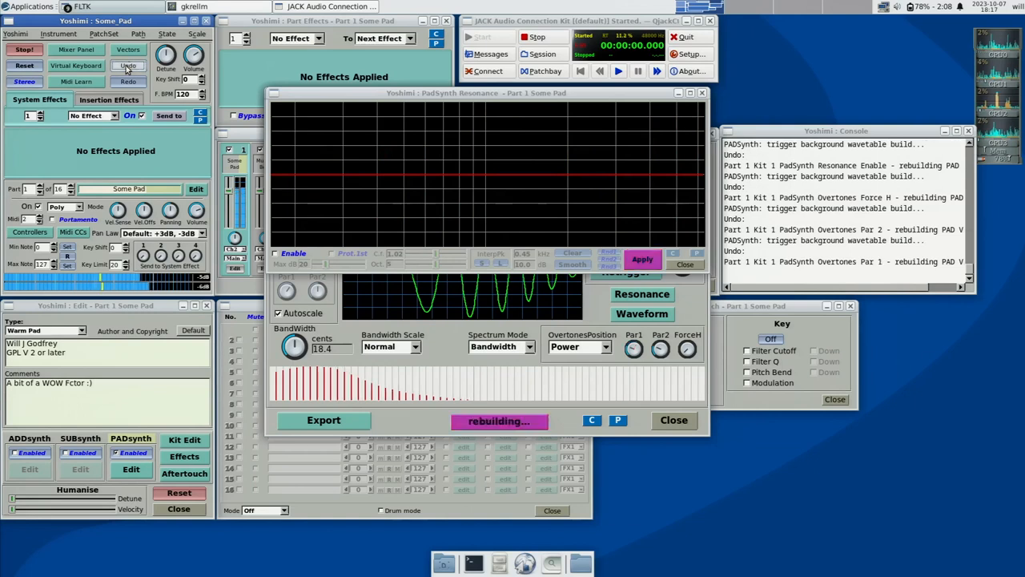
click(578, 347)
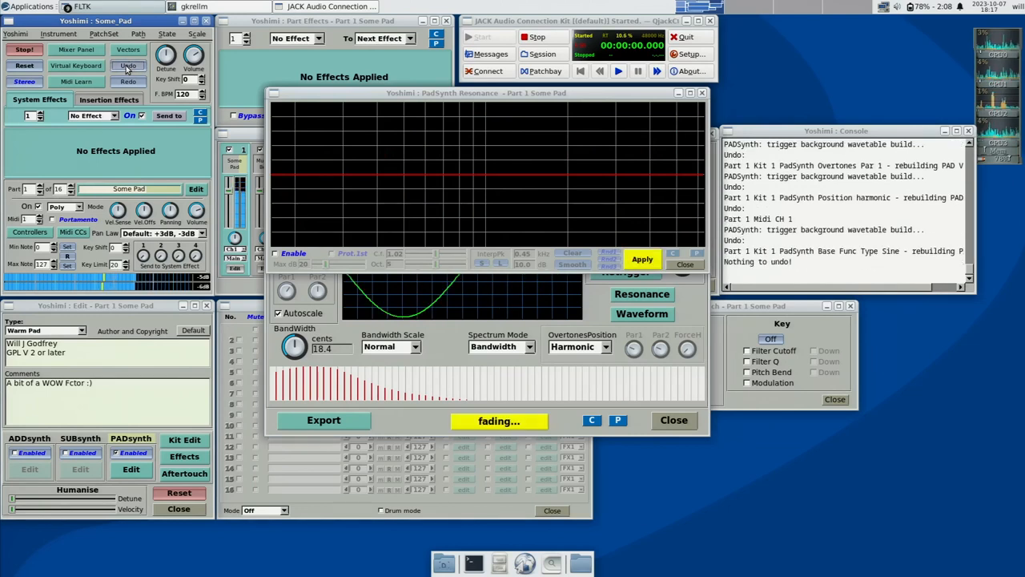
click(642, 259)
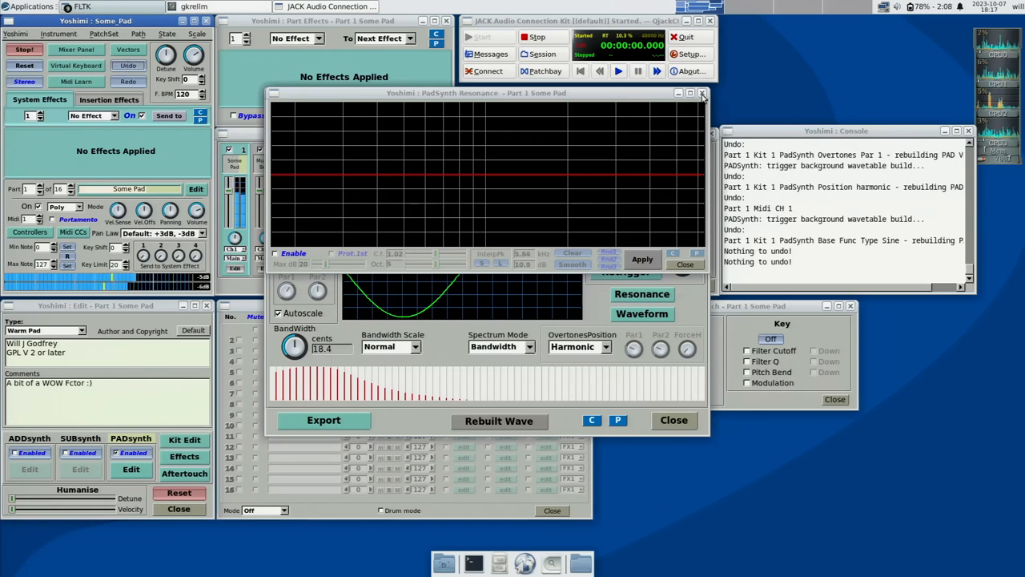
click(702, 93)
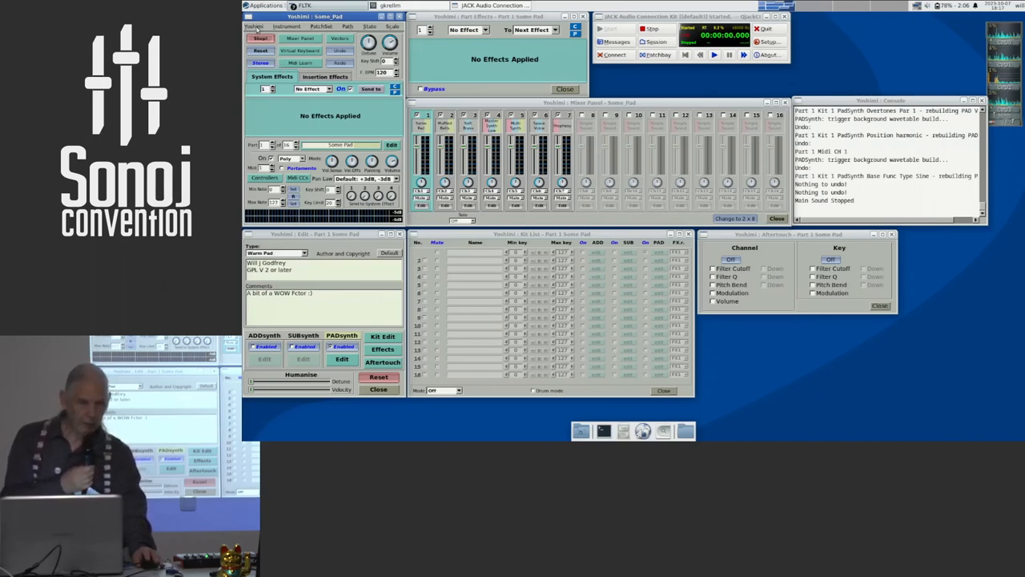
Open Yoshimi Settings and preview the demo interface theme
click(254, 26)
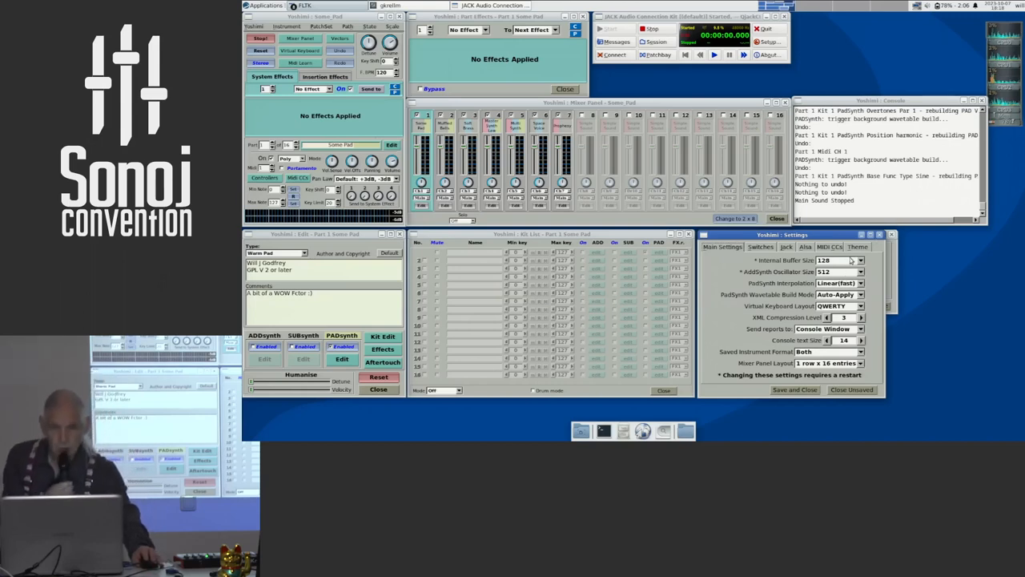
click(857, 246)
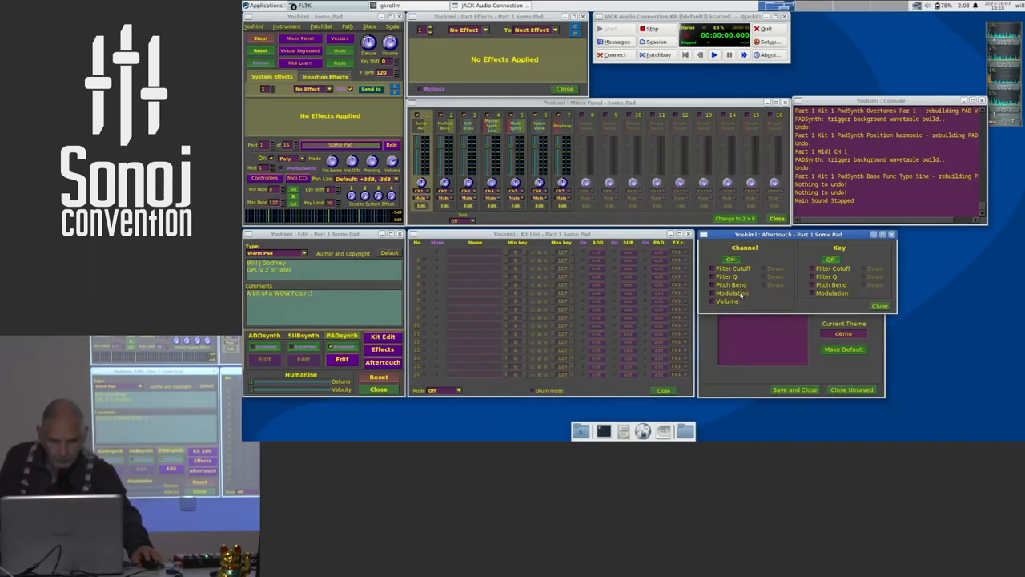
mouse_move(731, 292)
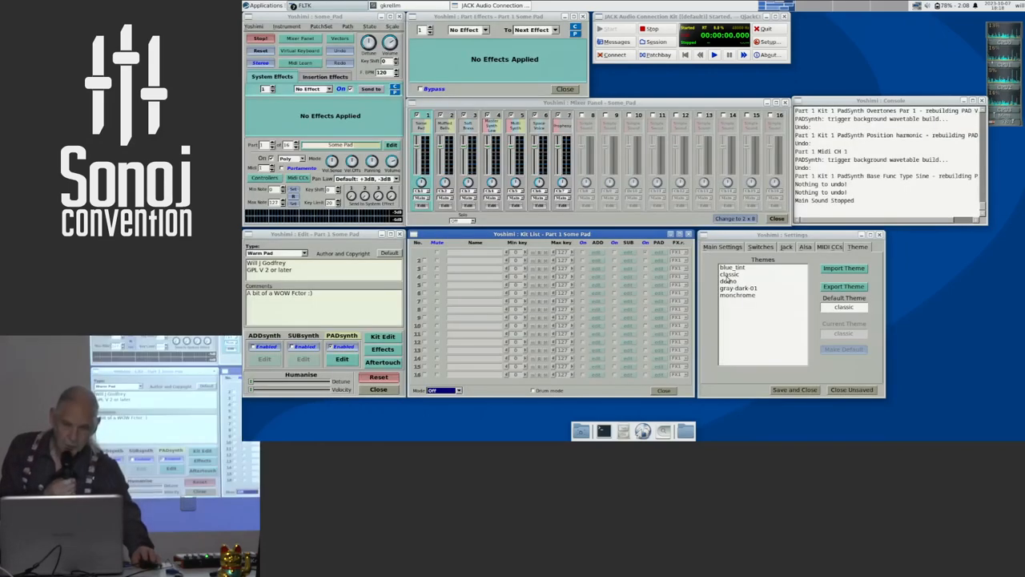
Preview the blue_tint theme, then the monchrome theme
click(641, 348)
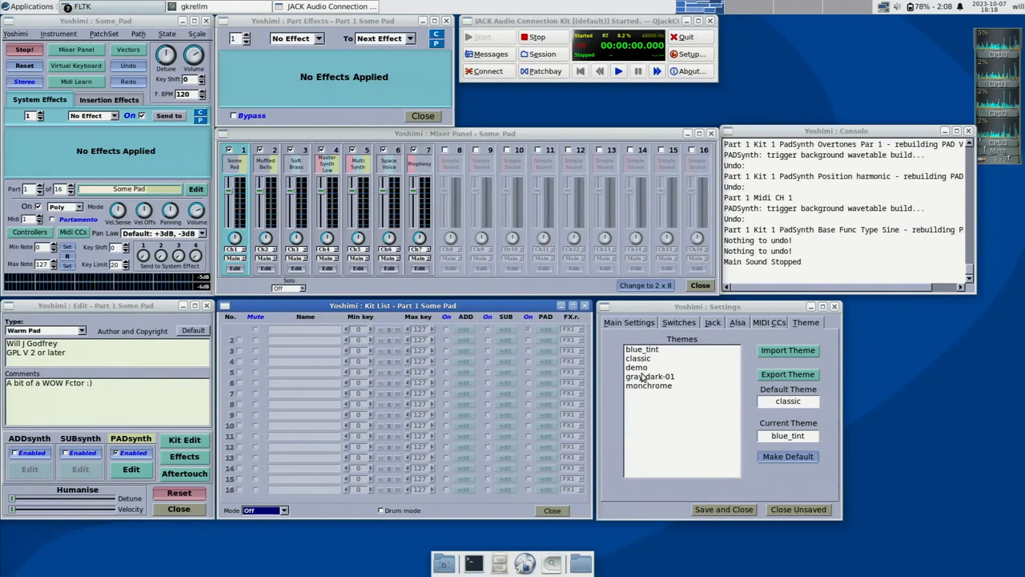
click(649, 385)
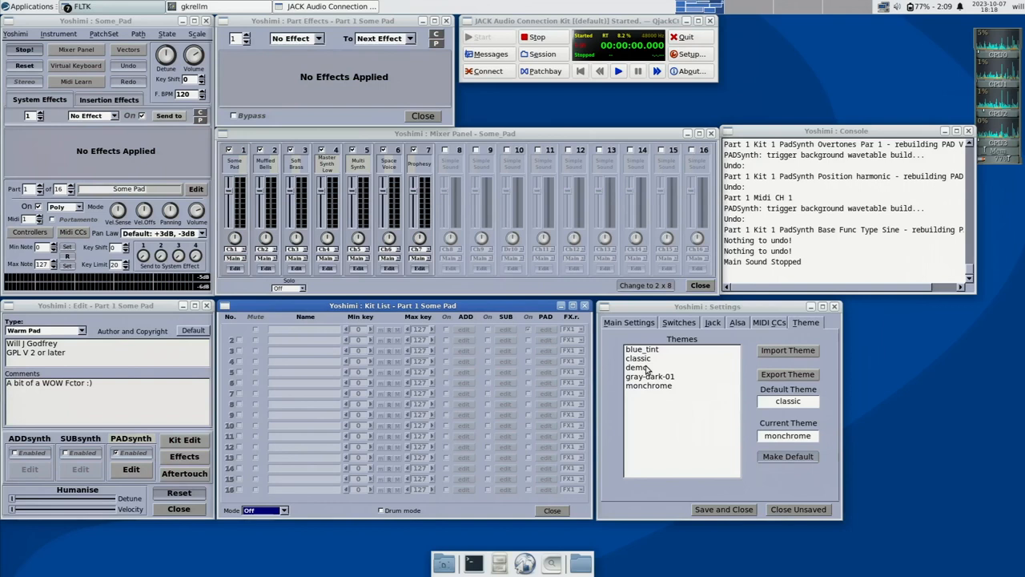
mouse_move(655, 368)
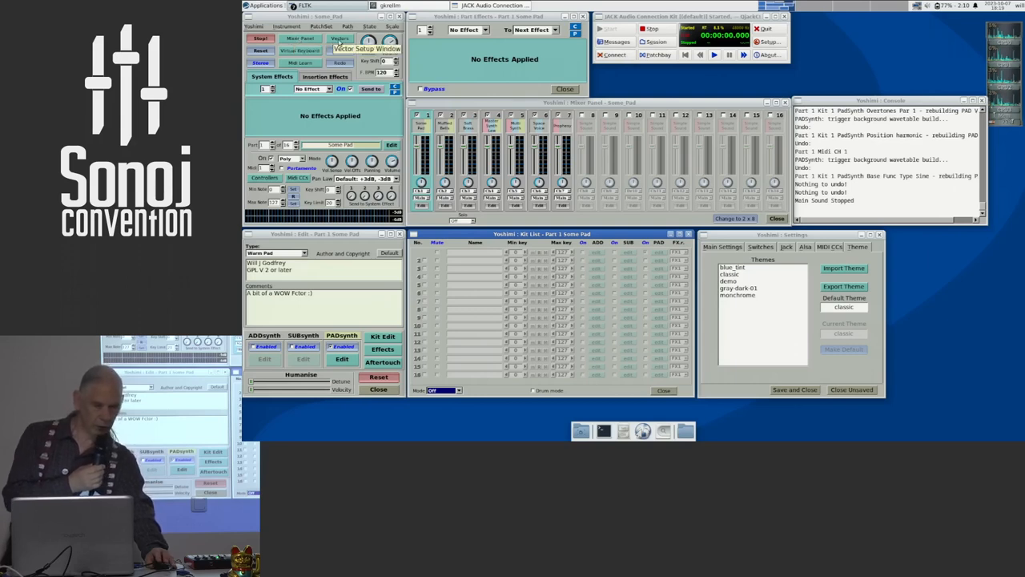
Switch to part 7 (Prophecy) and set part 1's mixer volume to 97
click(340, 39)
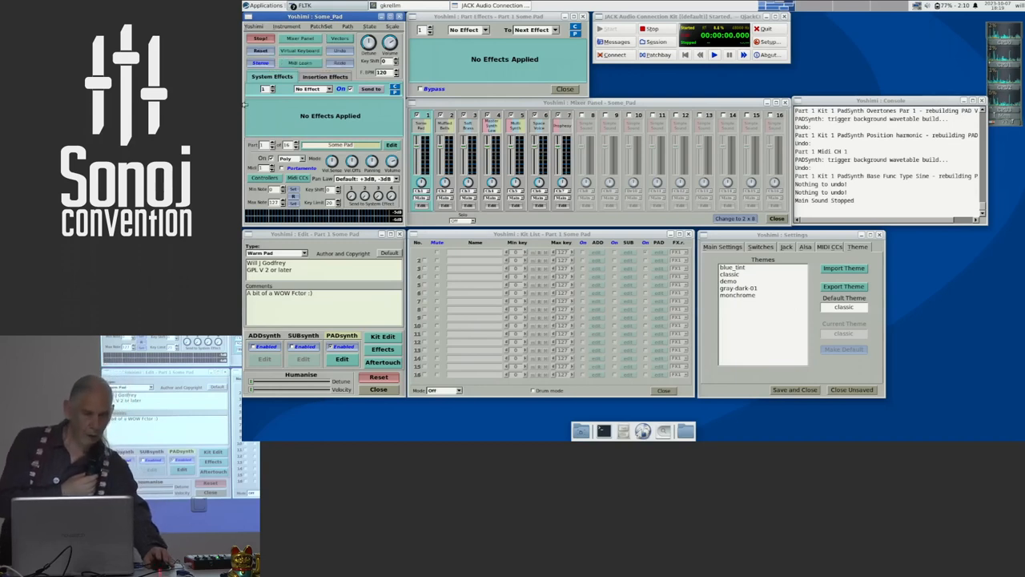
mouse_move(647, 237)
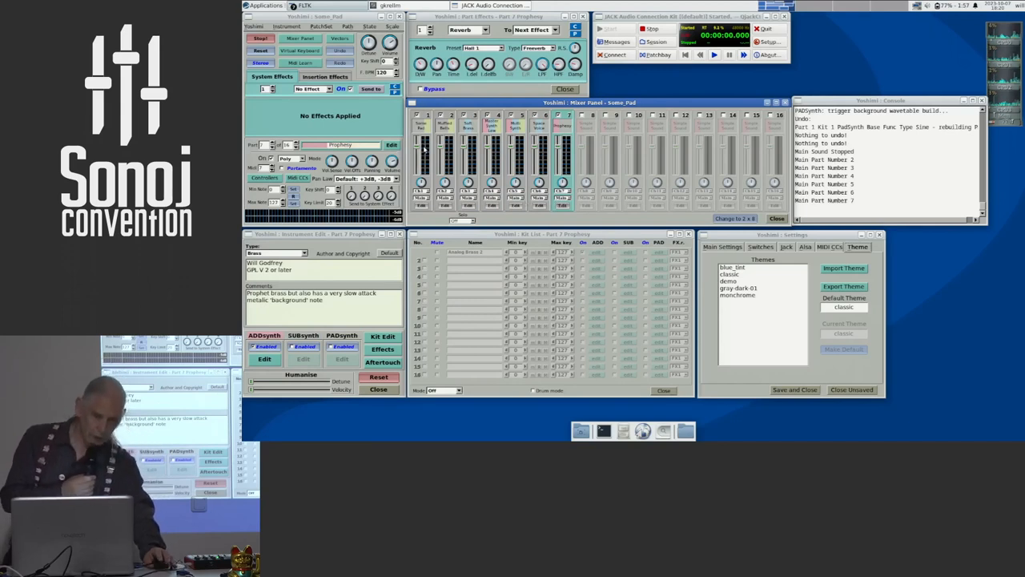
drag(421, 160, 420, 148)
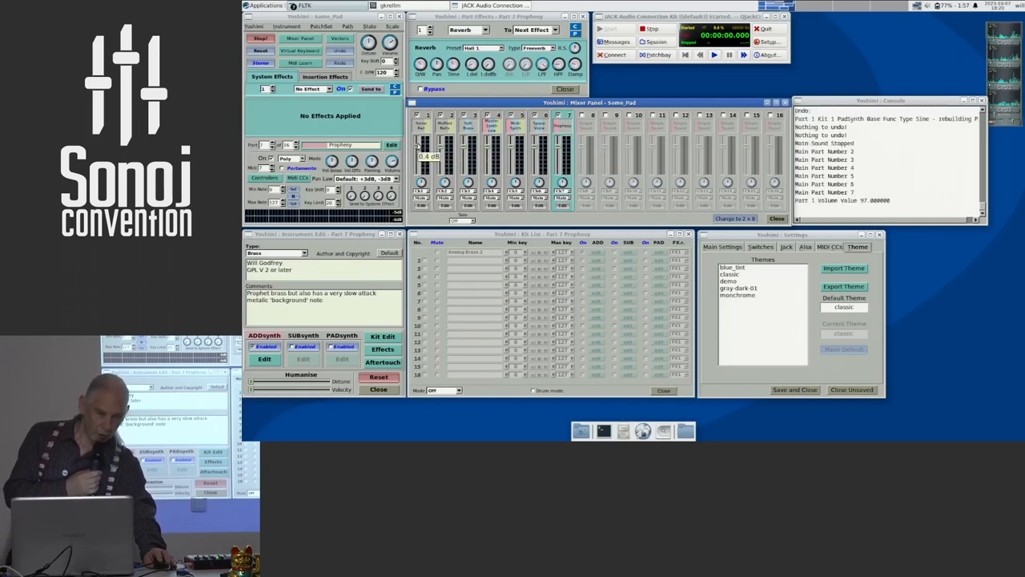